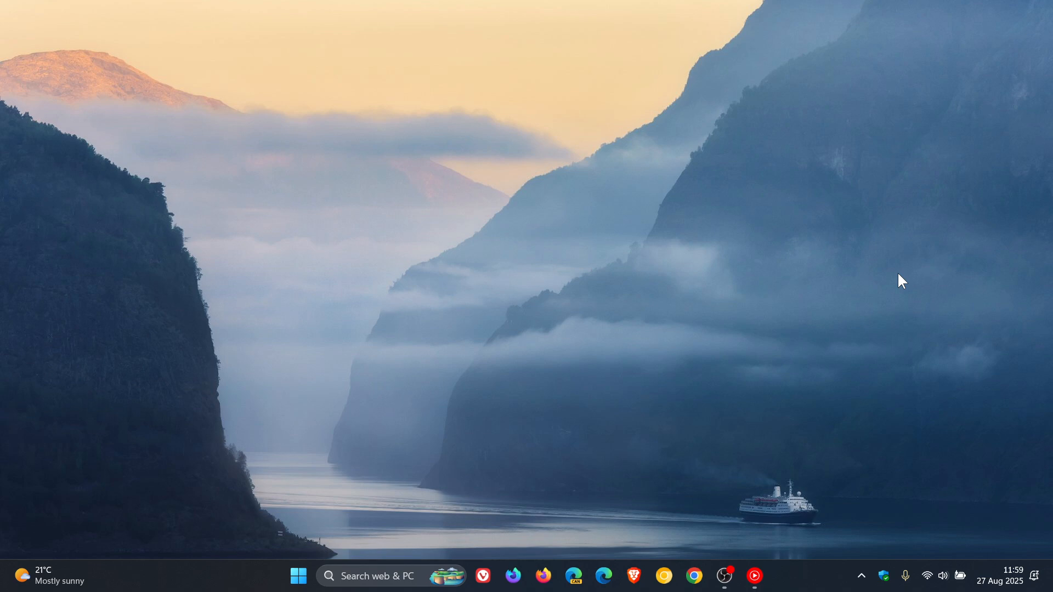
pyautogui.moveTo(266, 555)
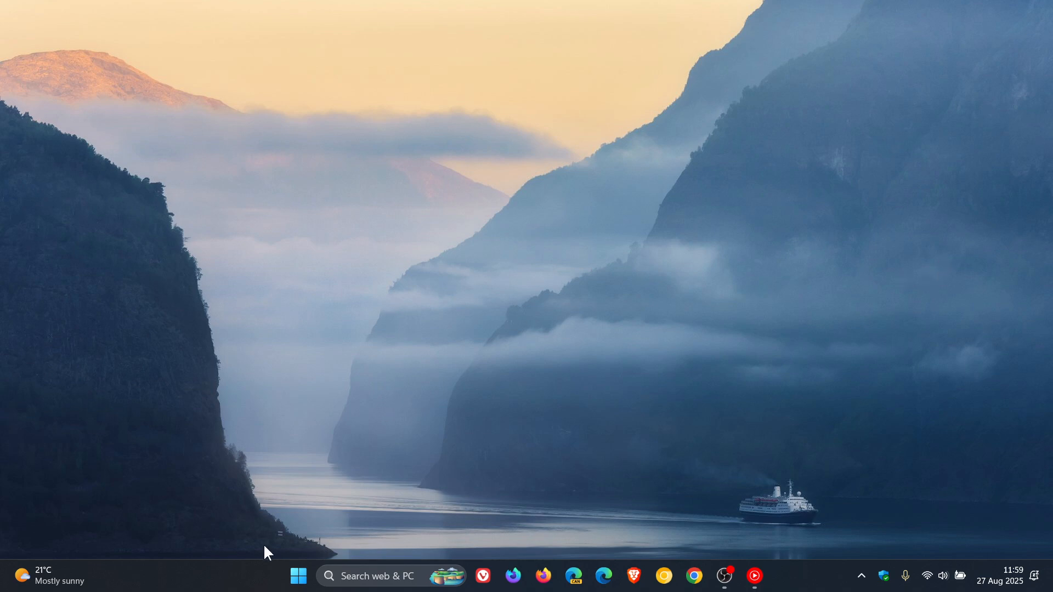
# Step: Open the Start menu's All apps list and scroll down to the W section
pyautogui.click(300, 576)
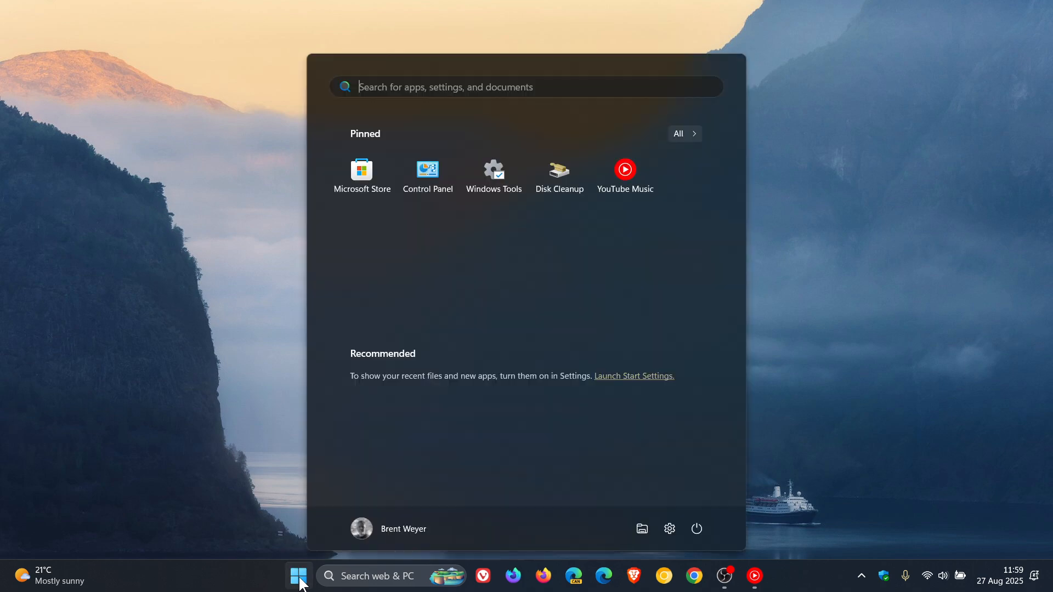
pyautogui.click(682, 133)
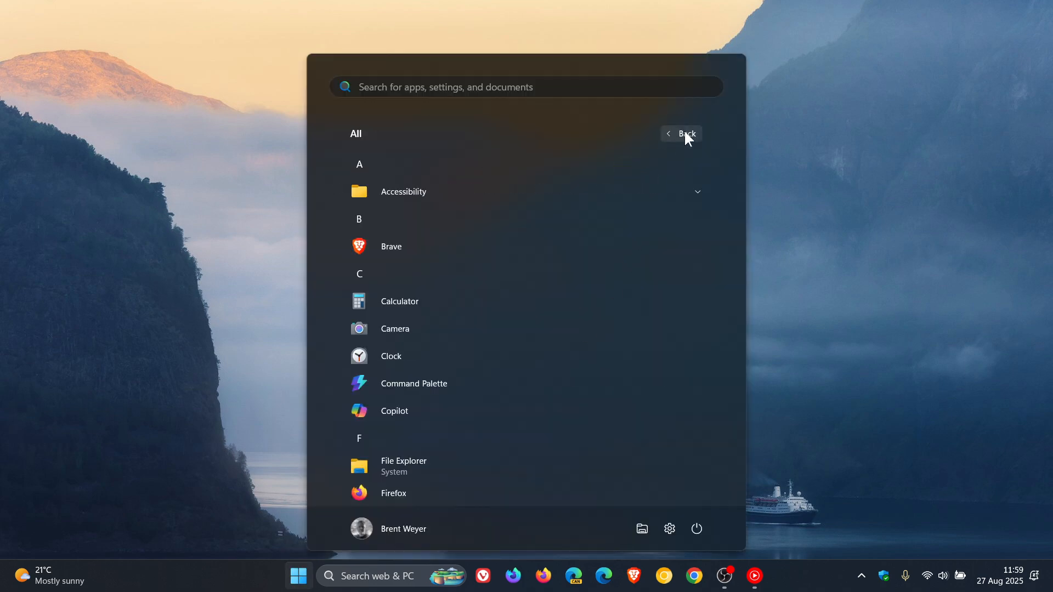
pyautogui.scroll(-3)
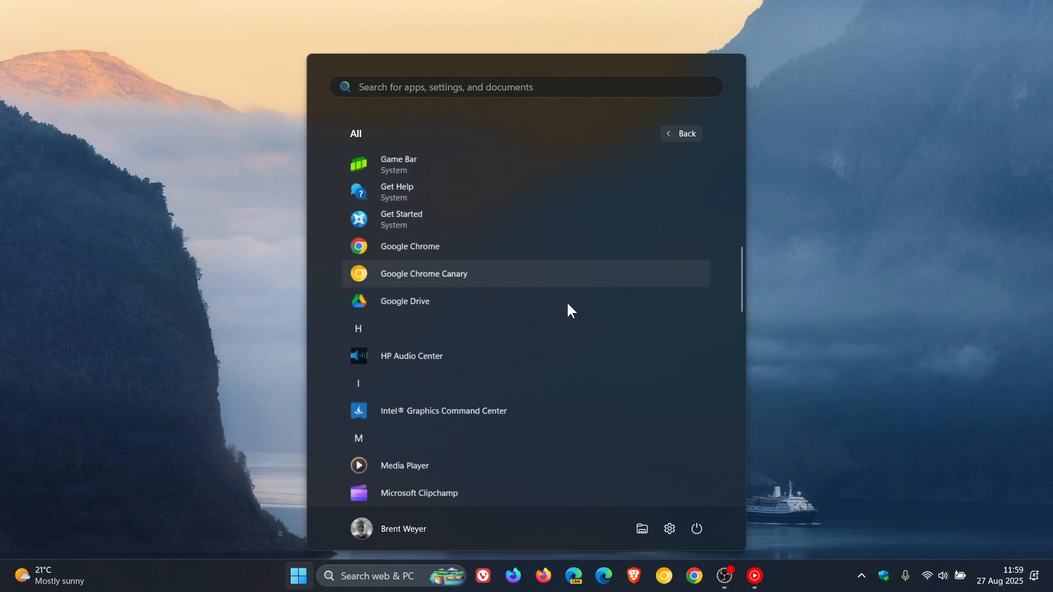
pyautogui.scroll(-3)
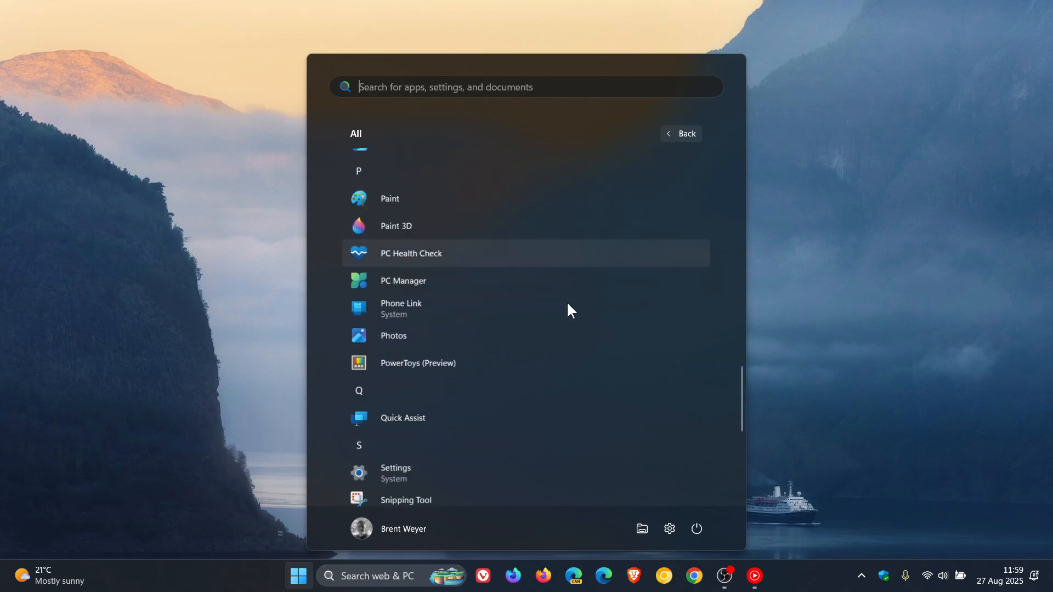
pyautogui.scroll(-3)
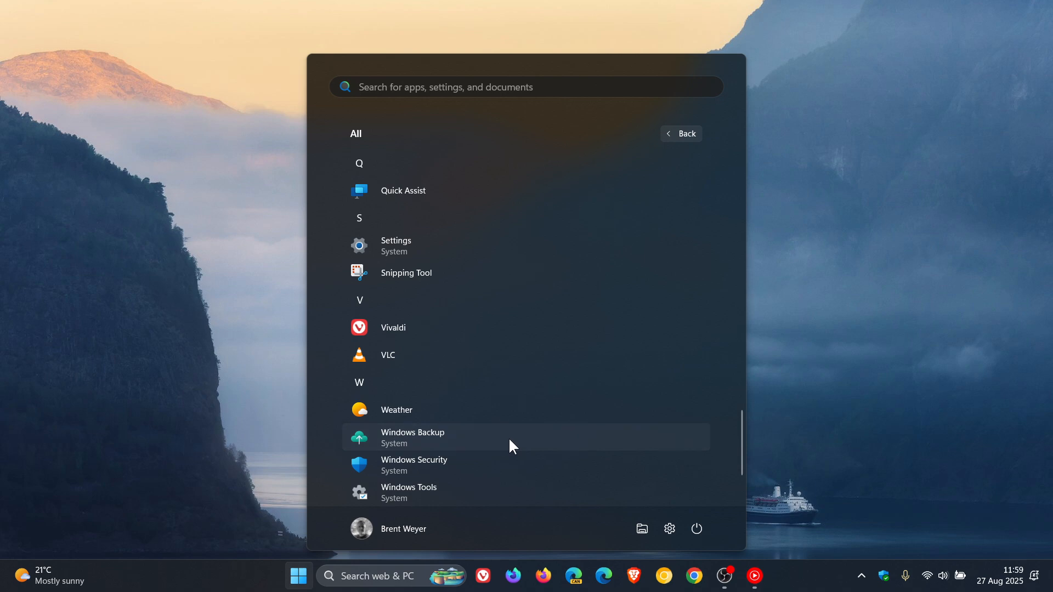
# Step: Launch Windows Backup, choose Transfer to a new PC to see the PC name, then close it
pyautogui.click(413, 437)
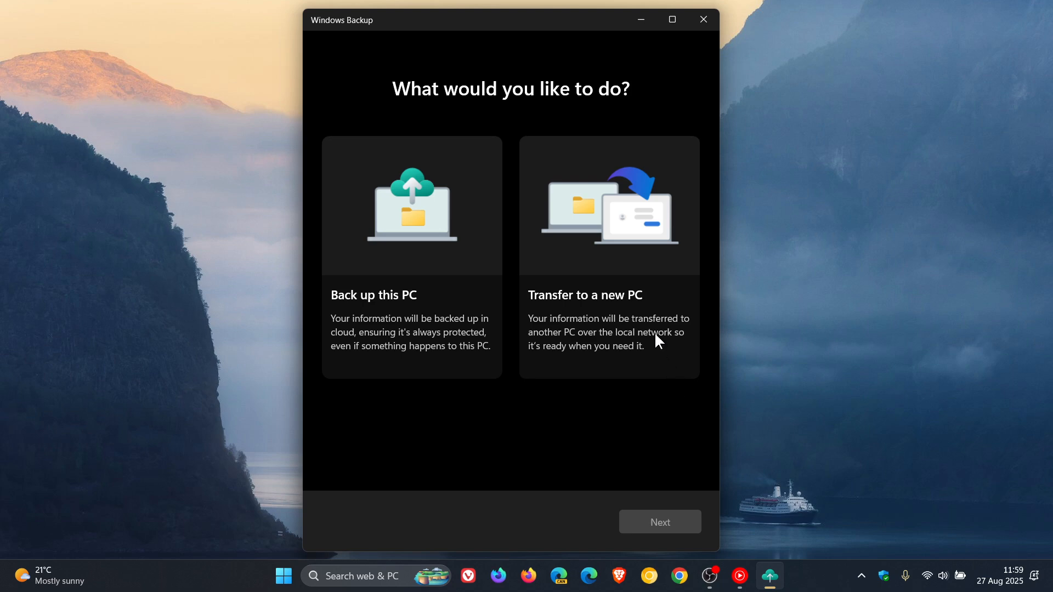
pyautogui.click(619, 271)
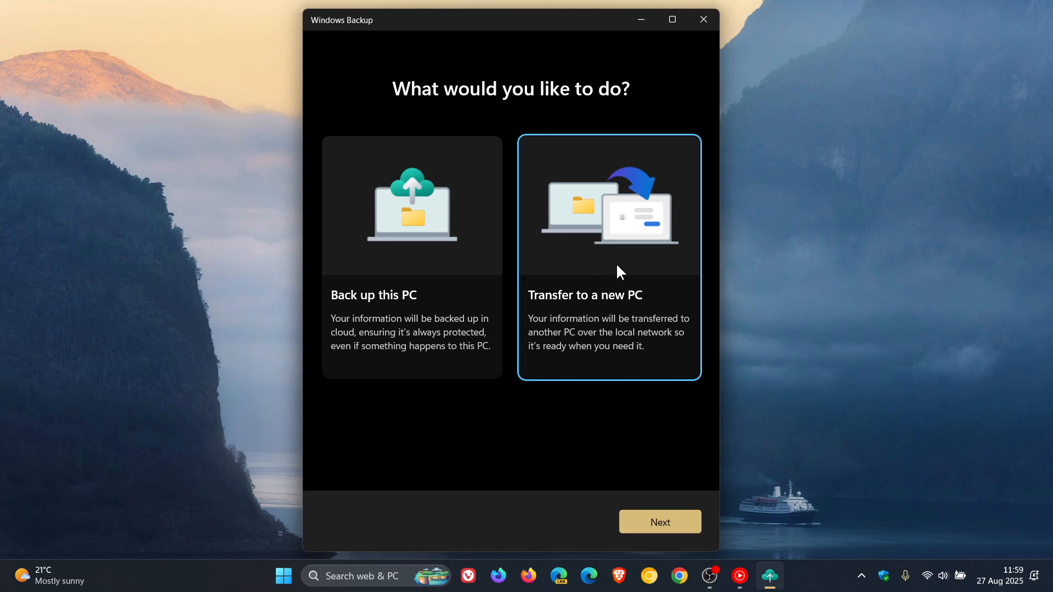
pyautogui.click(659, 522)
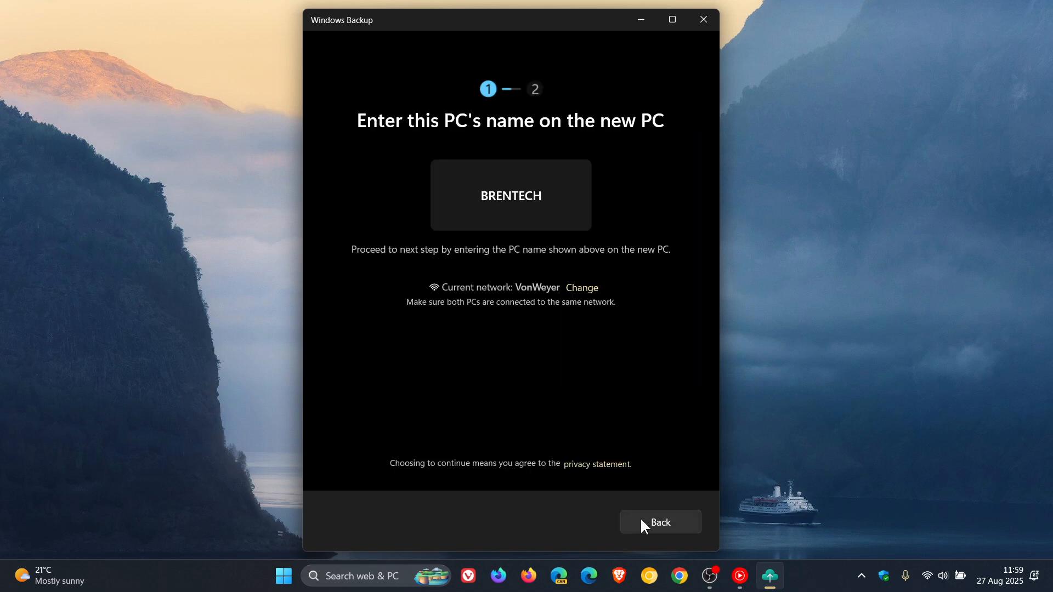
pyautogui.moveTo(638, 400)
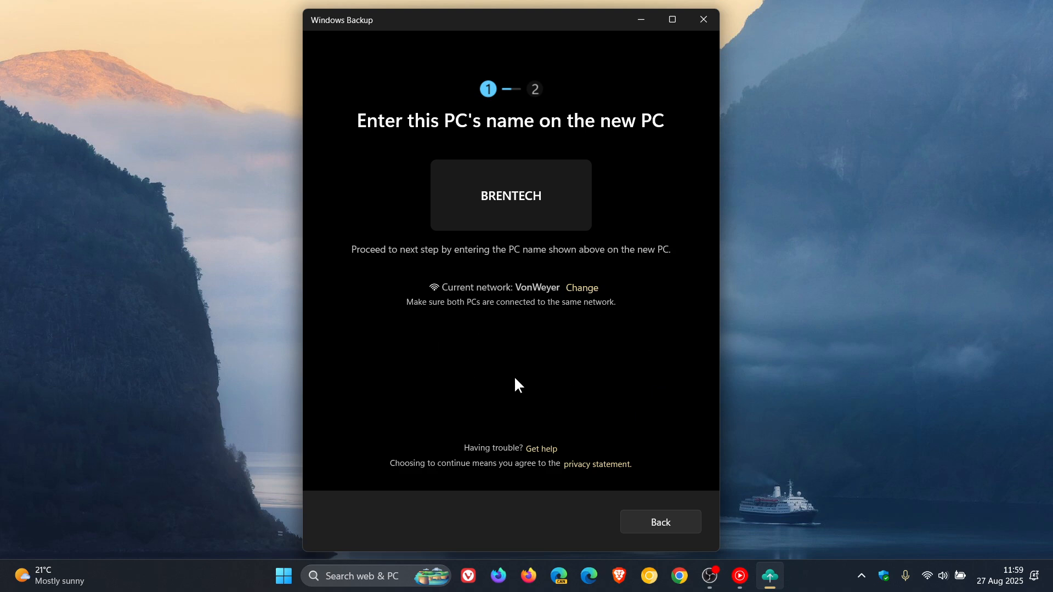
pyautogui.moveTo(522, 38)
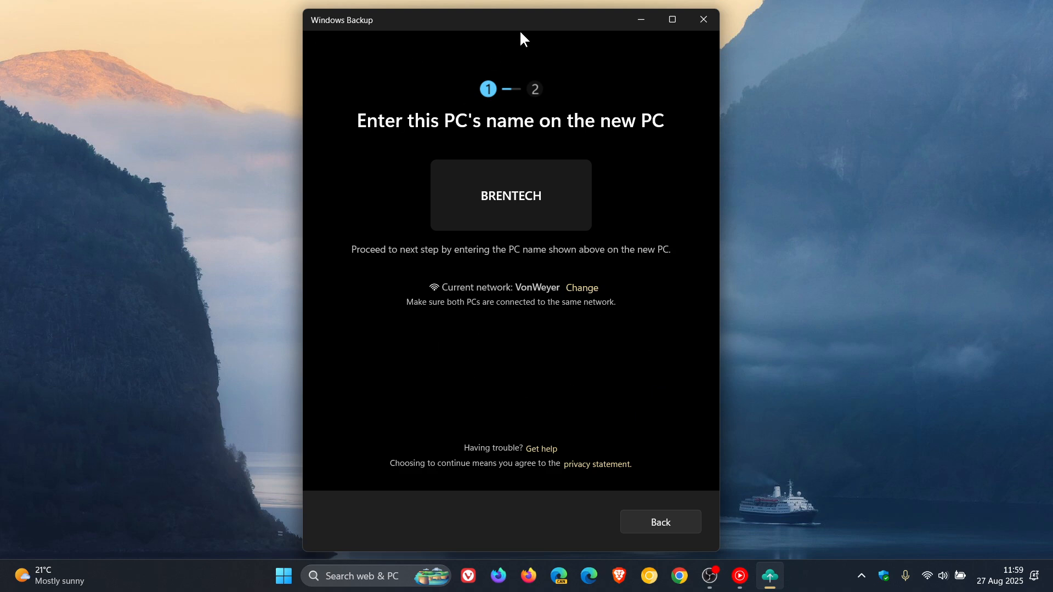
pyautogui.moveTo(379, 58)
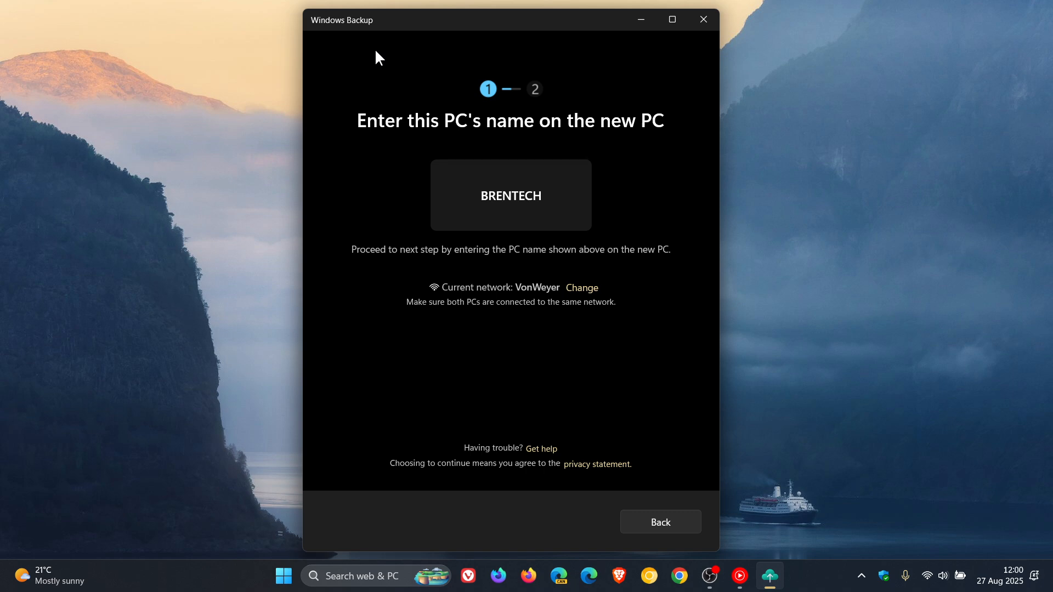
pyautogui.moveTo(605, 292)
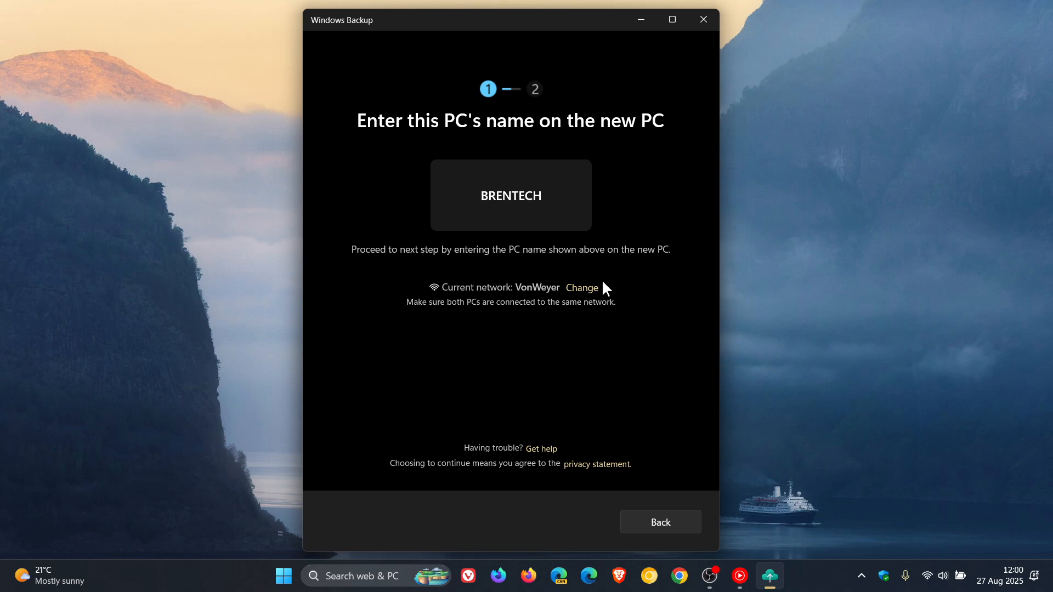
pyautogui.click(703, 19)
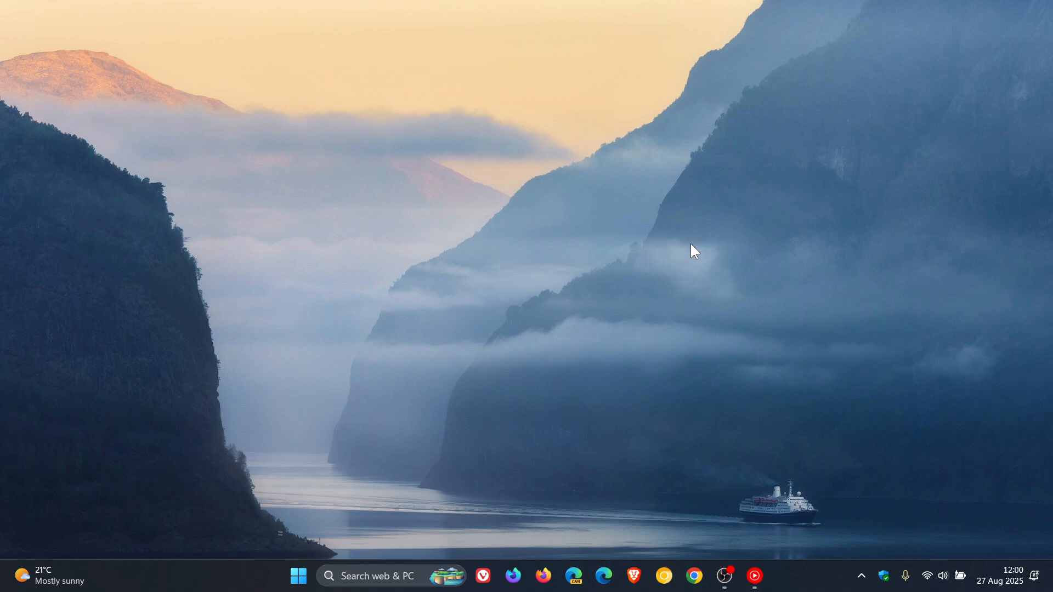
pyautogui.moveTo(713, 330)
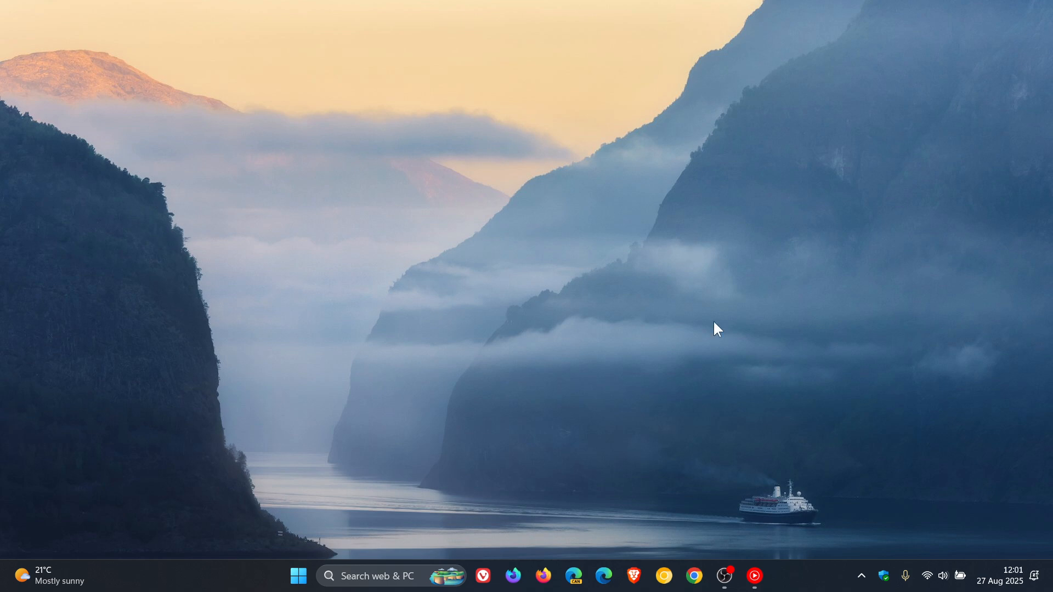
pyautogui.moveTo(706, 321)
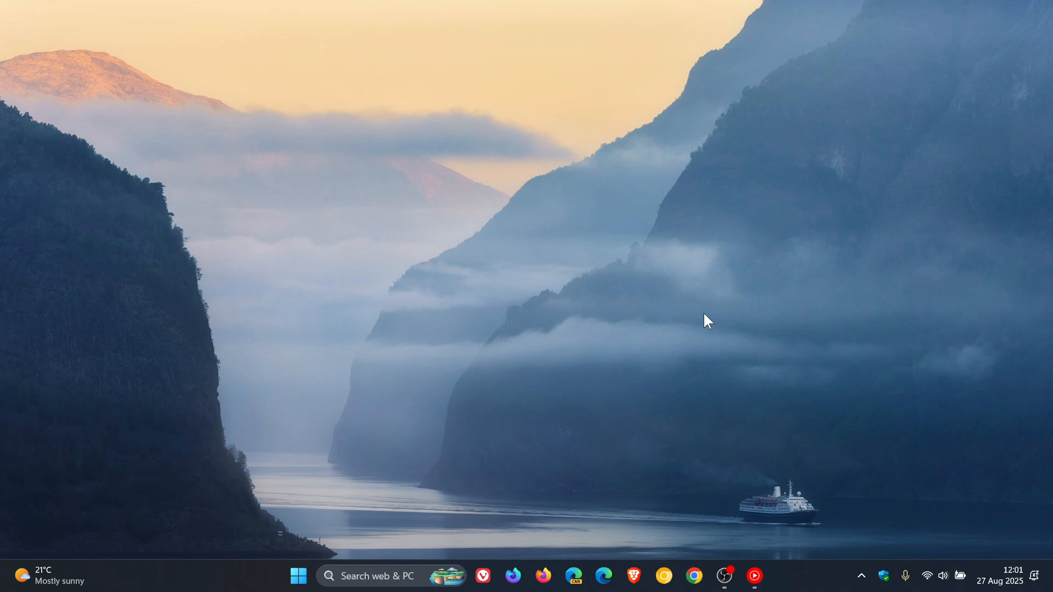
pyautogui.moveTo(295, 589)
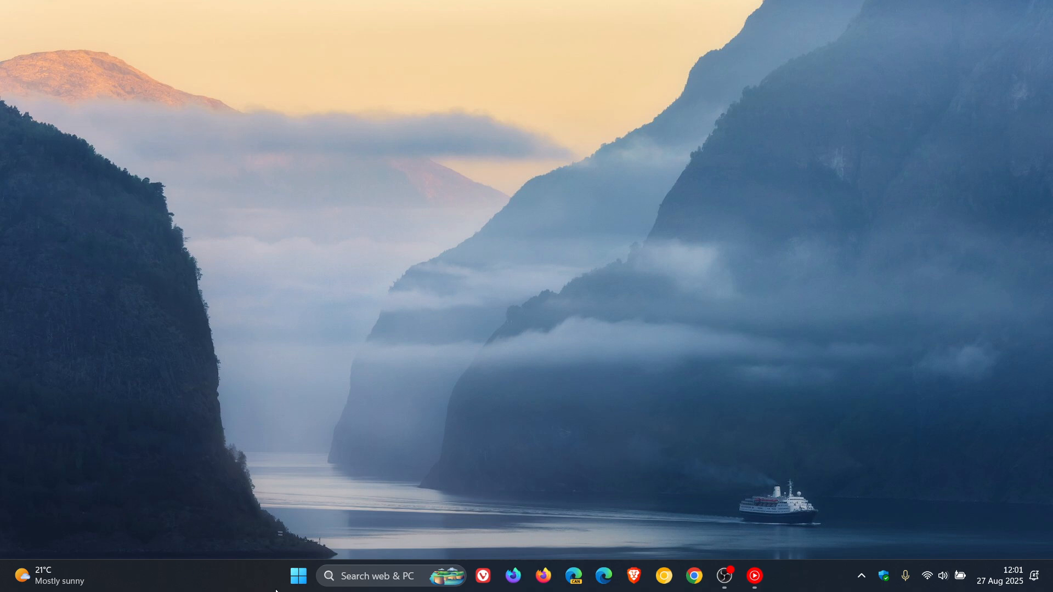
# Step: Open Settings from the Start menu's gear icon
pyautogui.click(298, 575)
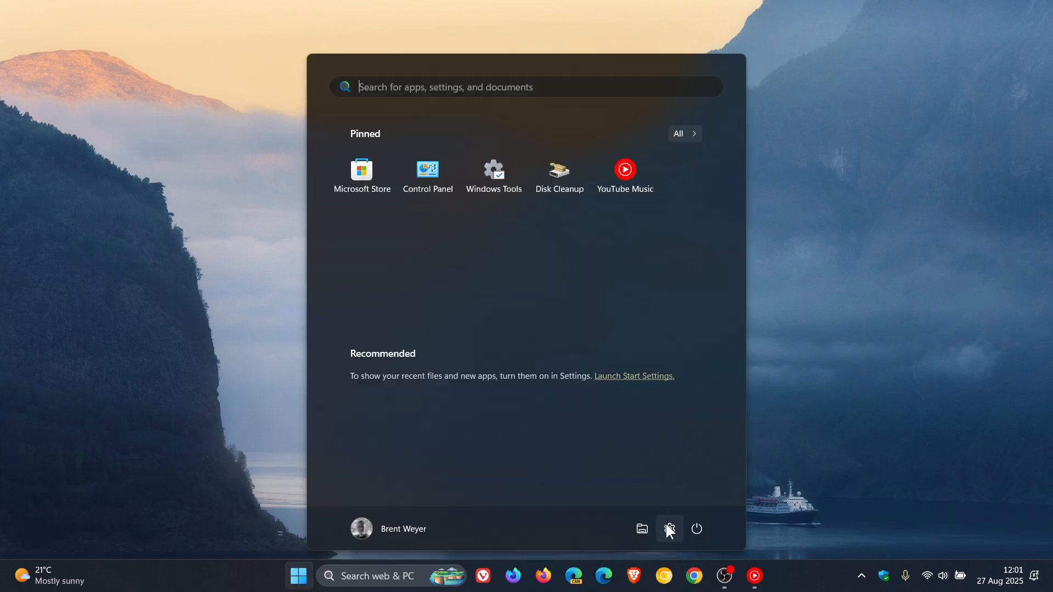
pyautogui.click(668, 529)
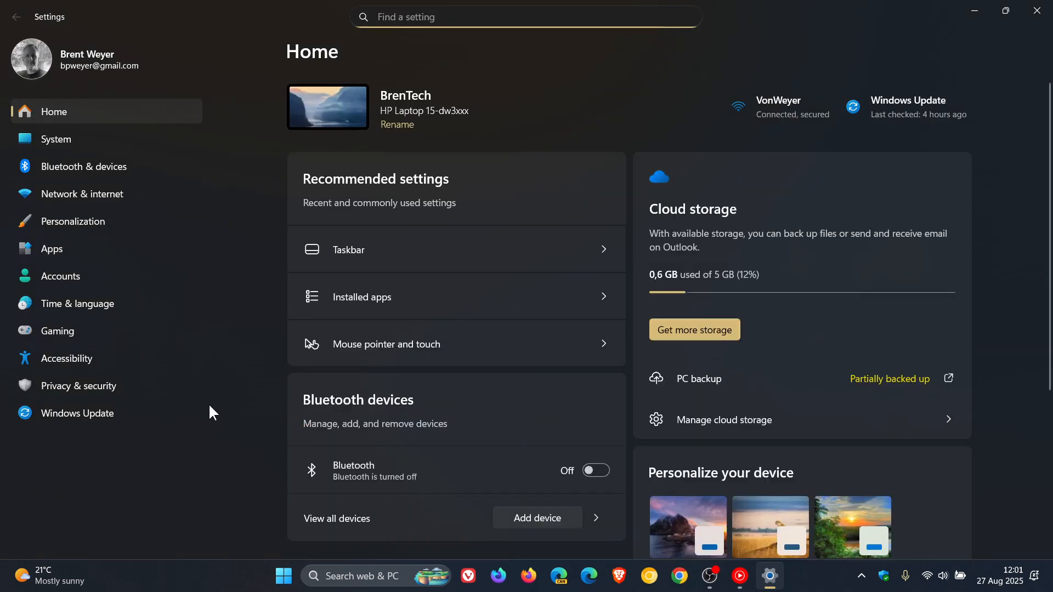
# Step: Browse Personalization > Text input to the Customize Copilot key option, then close Settings
pyautogui.click(73, 221)
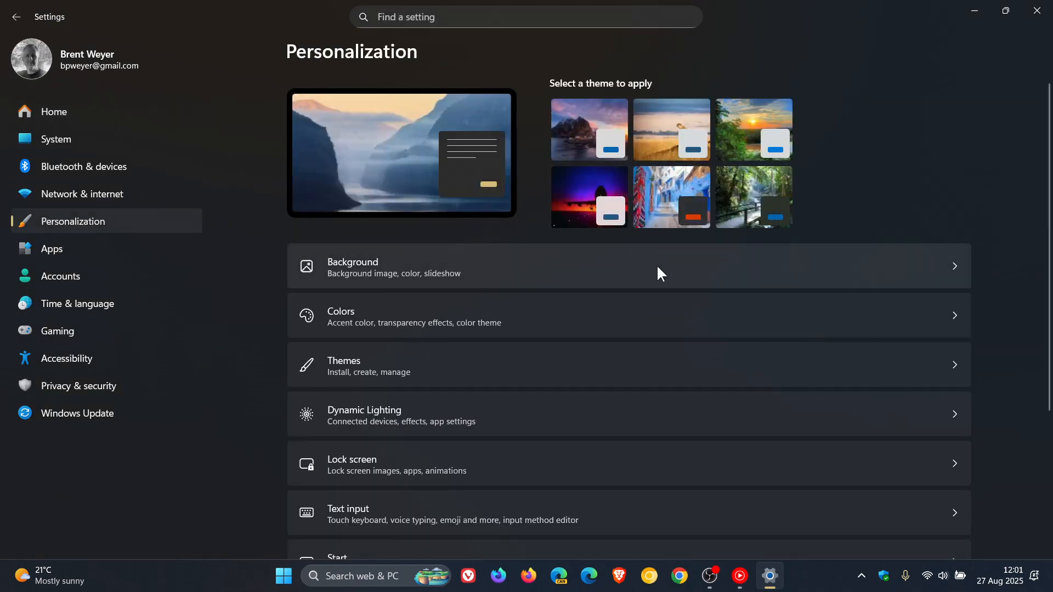
pyautogui.click(369, 512)
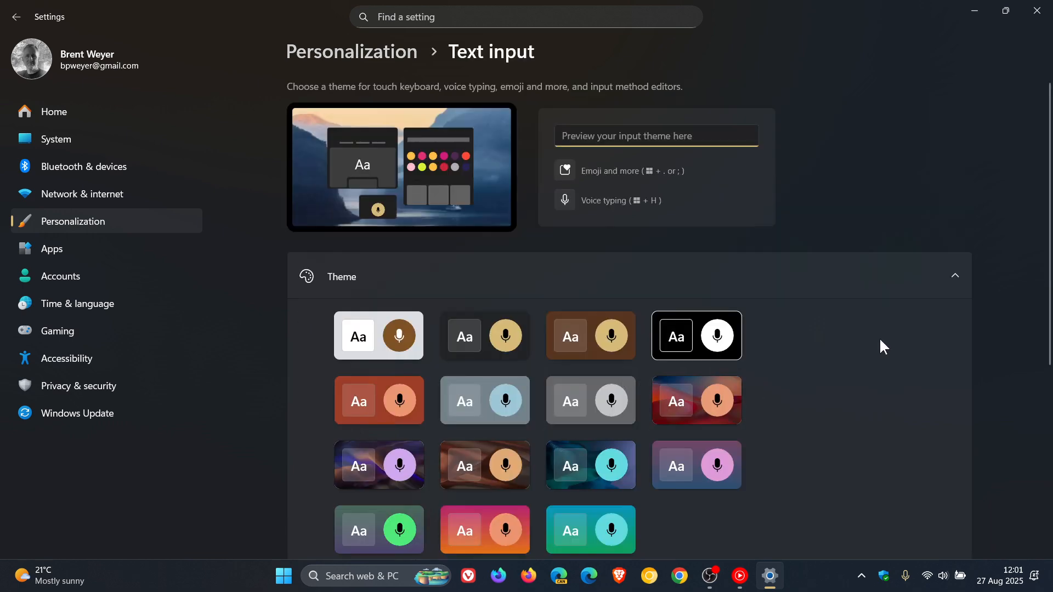
pyautogui.scroll(-3)
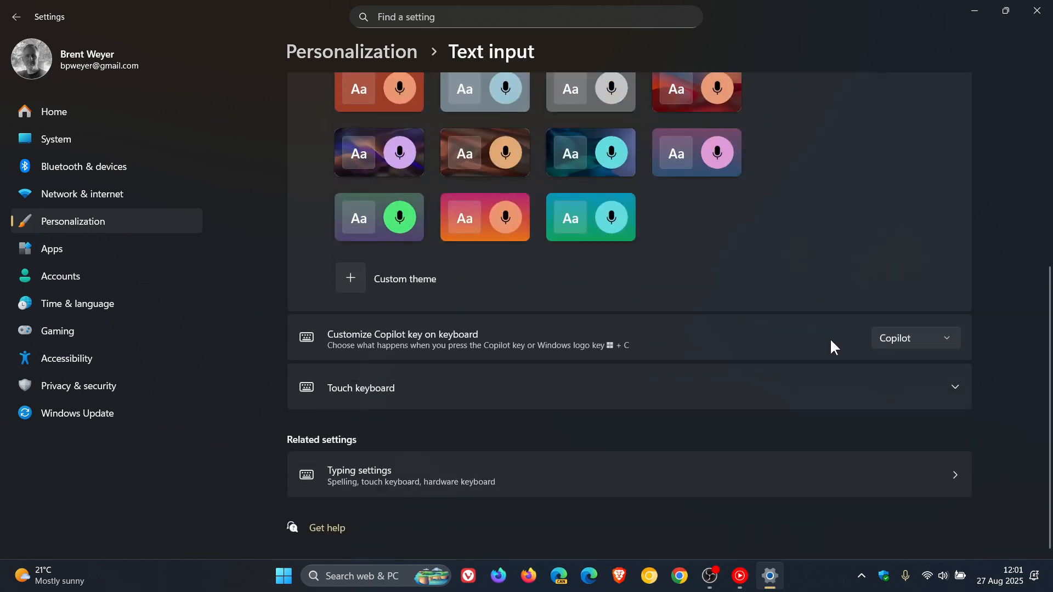
pyautogui.moveTo(848, 324)
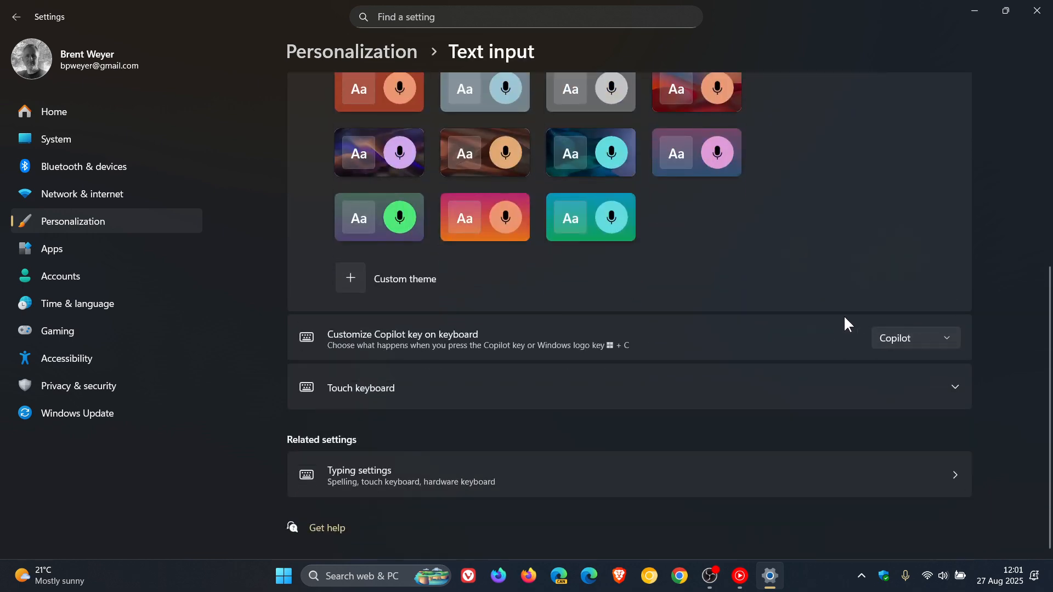
pyautogui.moveTo(918, 368)
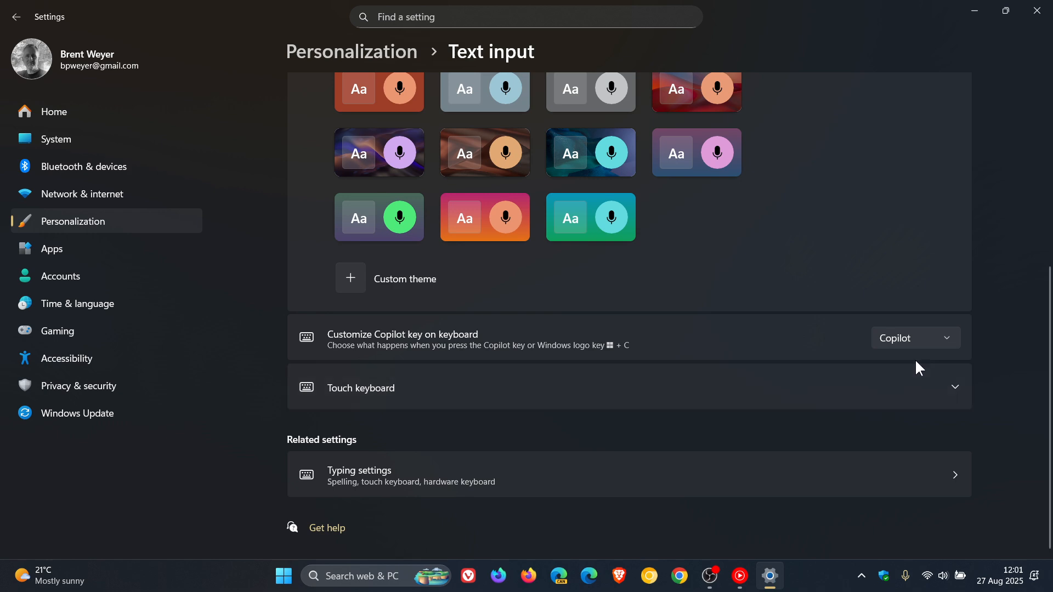
pyautogui.moveTo(1047, 44)
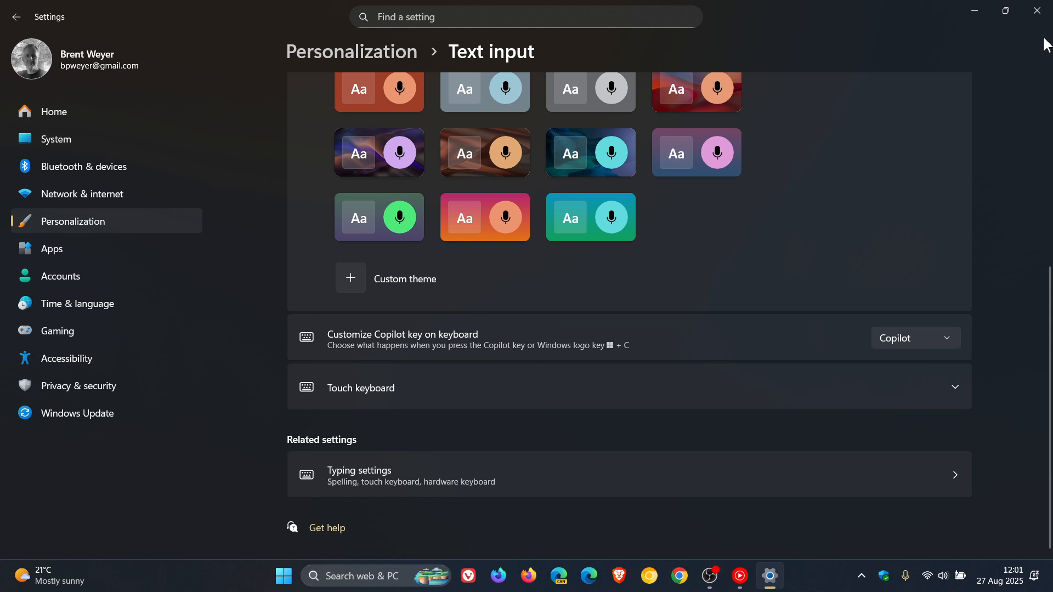
pyautogui.click(1036, 10)
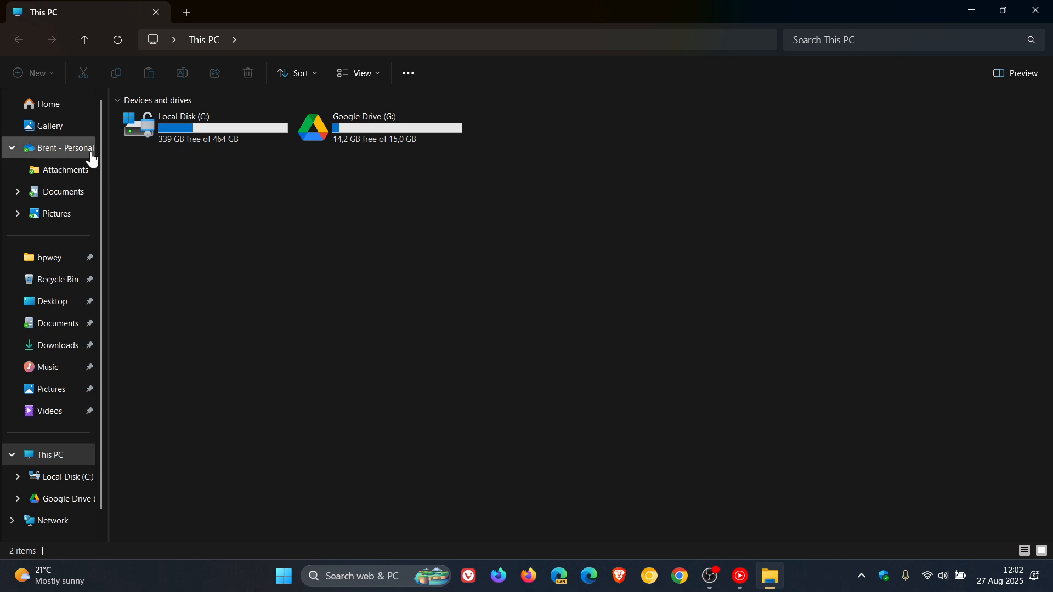
# Step: Show File Explorer's Home page with Quick access folders, then close the window
pyautogui.click(49, 104)
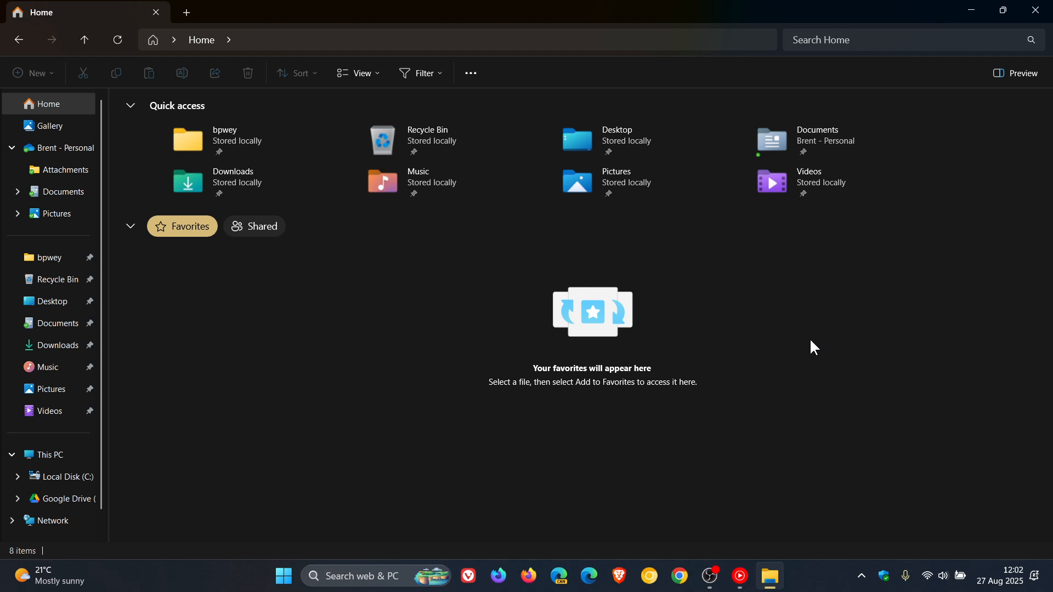
pyautogui.moveTo(554, 153)
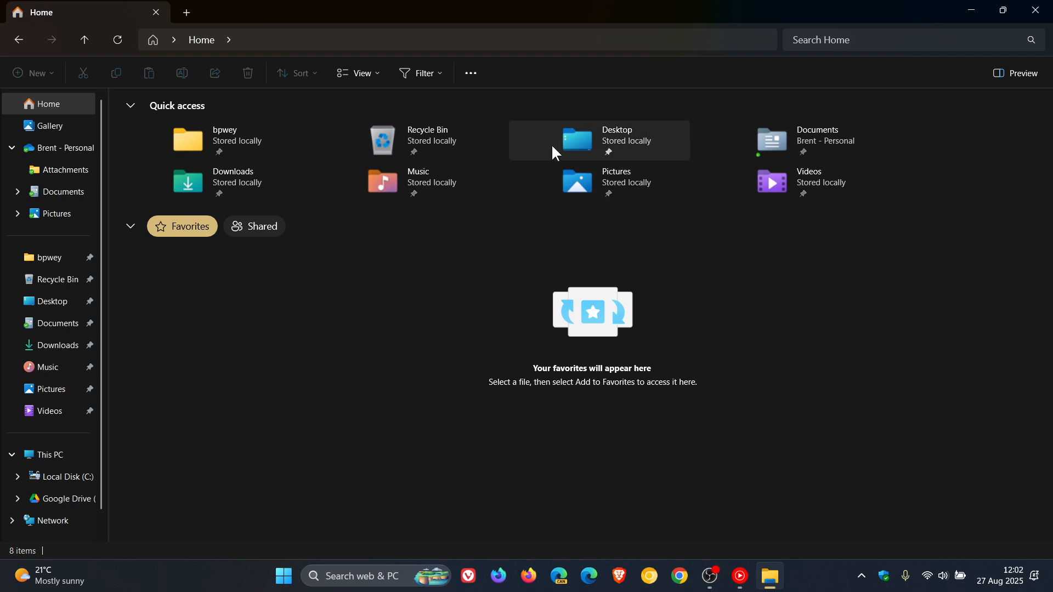
pyautogui.moveTo(816, 369)
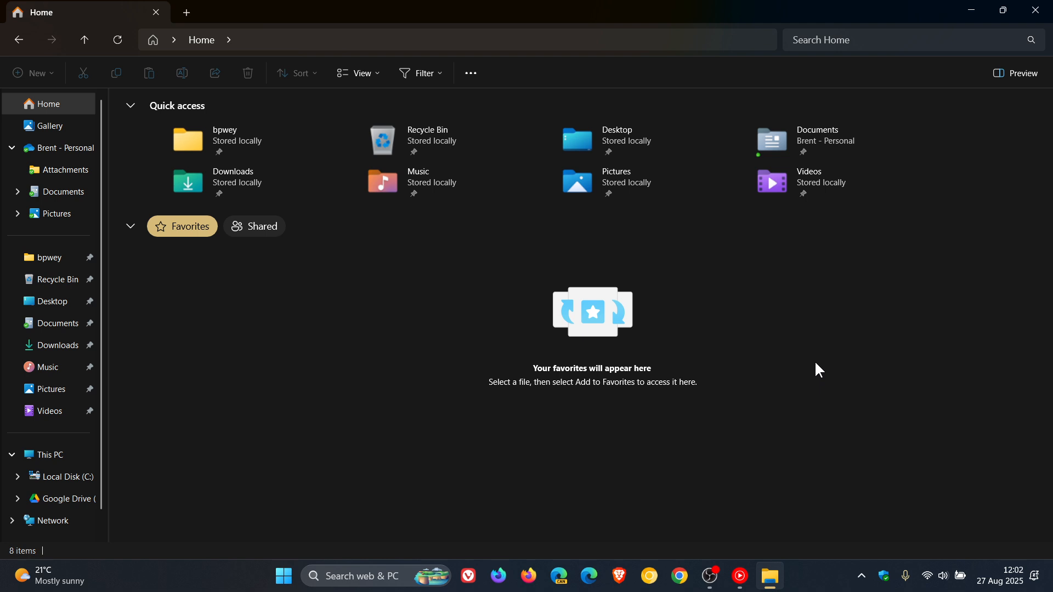
pyautogui.moveTo(778, 375)
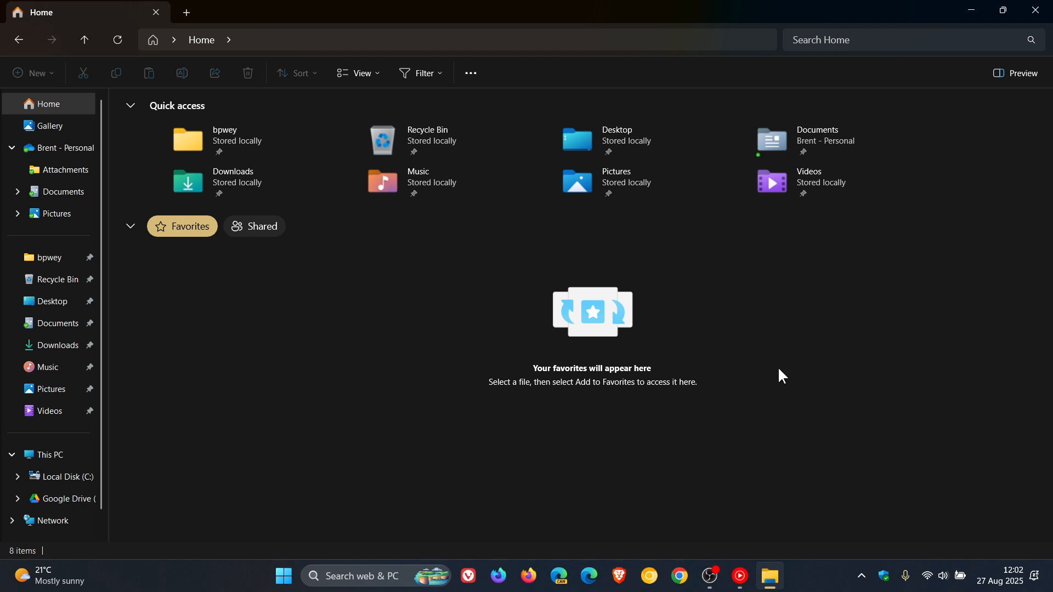
pyautogui.moveTo(838, 375)
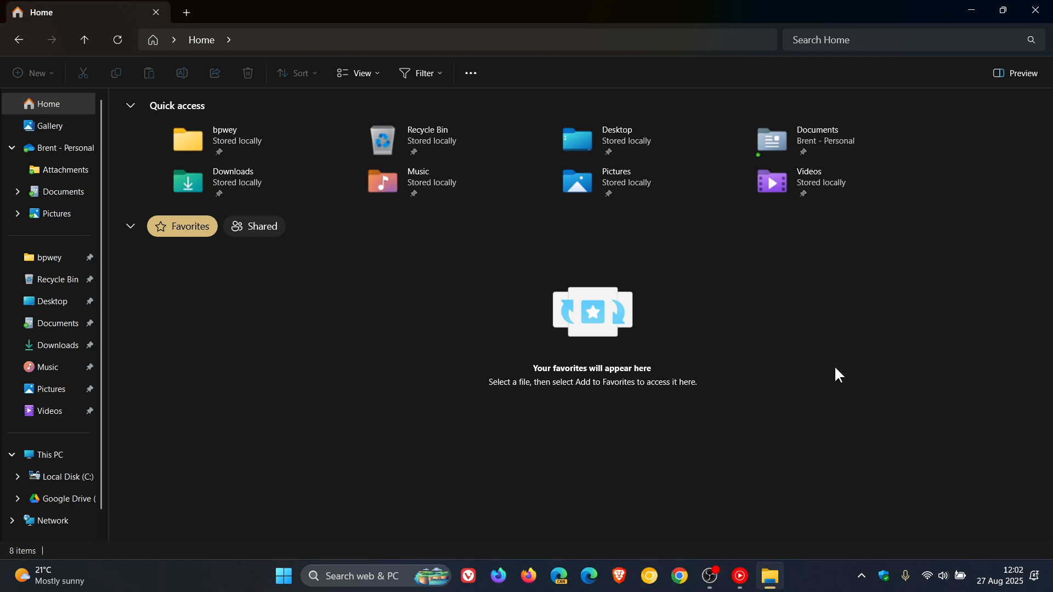
pyautogui.moveTo(846, 364)
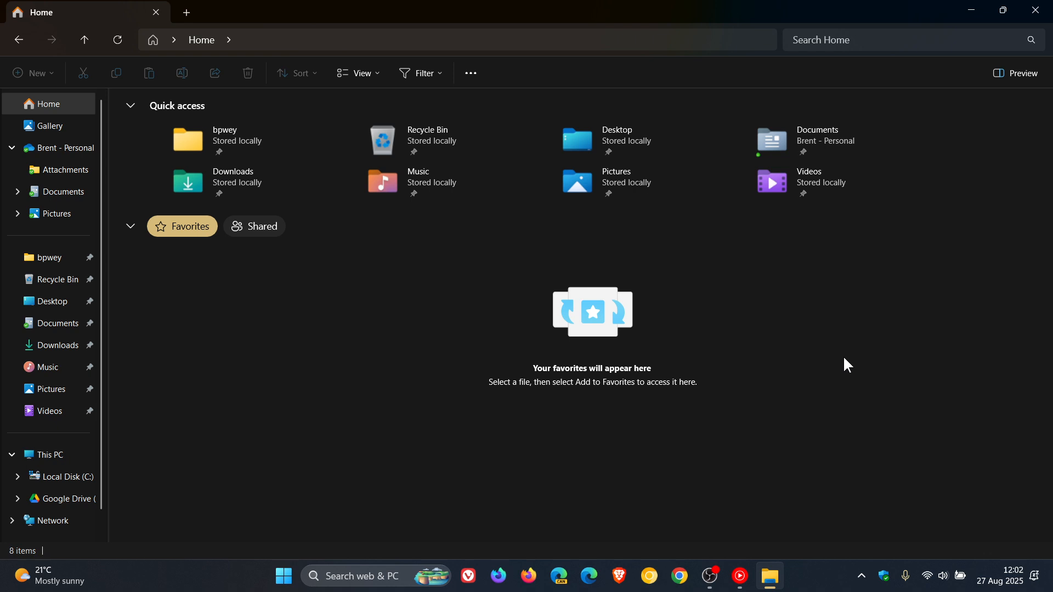
pyautogui.moveTo(1033, 9)
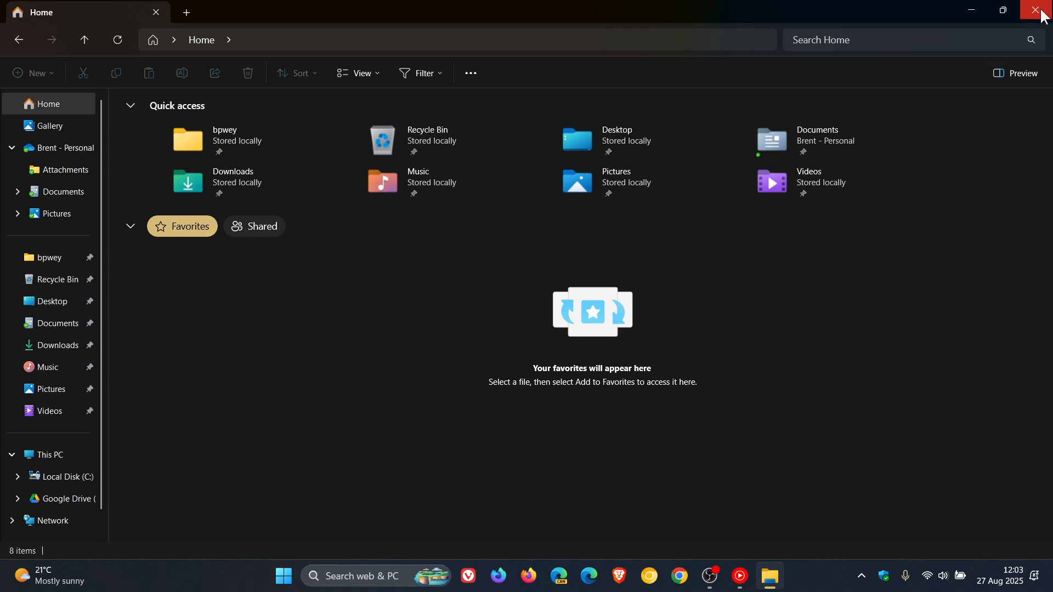
pyautogui.click(1029, 10)
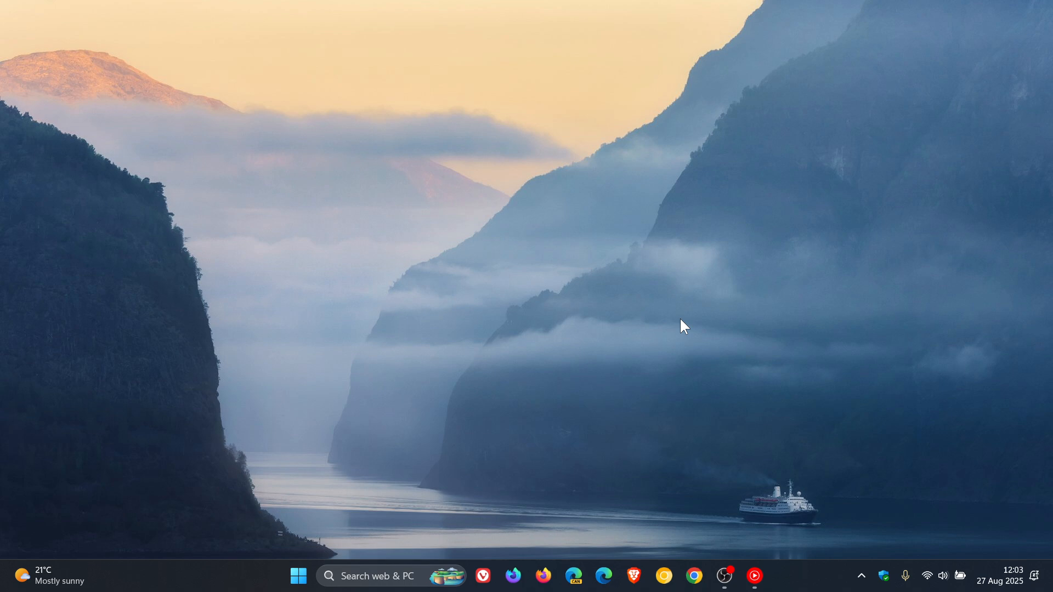
pyautogui.moveTo(835, 387)
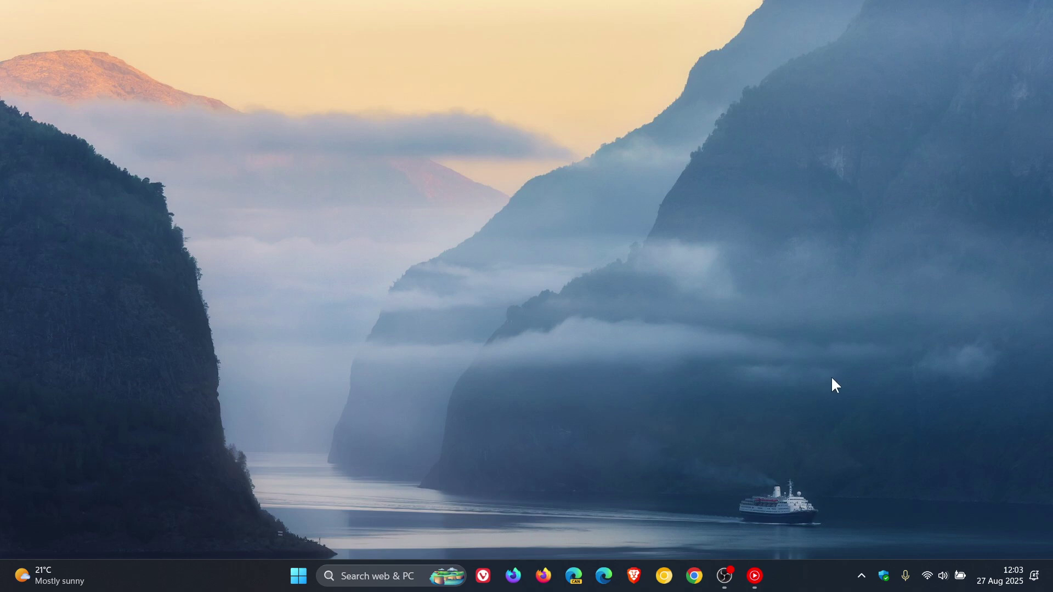
pyautogui.moveTo(826, 376)
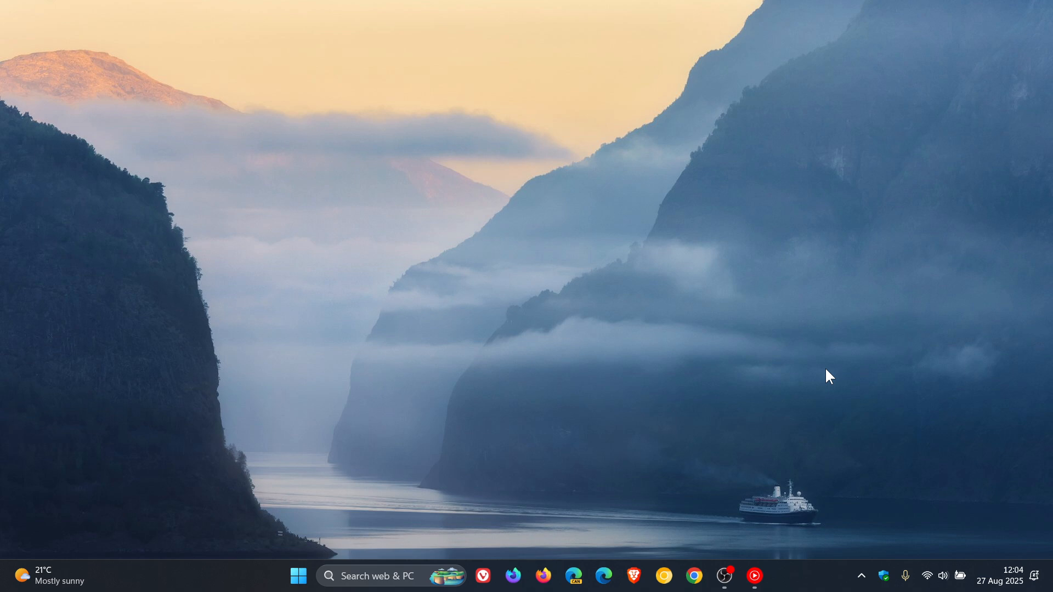
pyautogui.moveTo(815, 370)
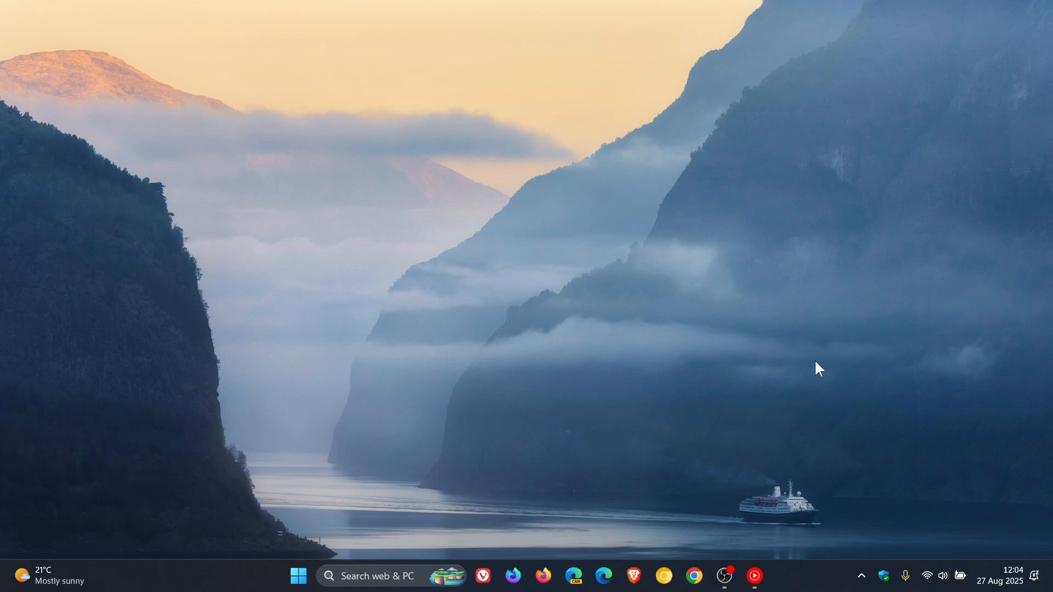
pyautogui.moveTo(933, 582)
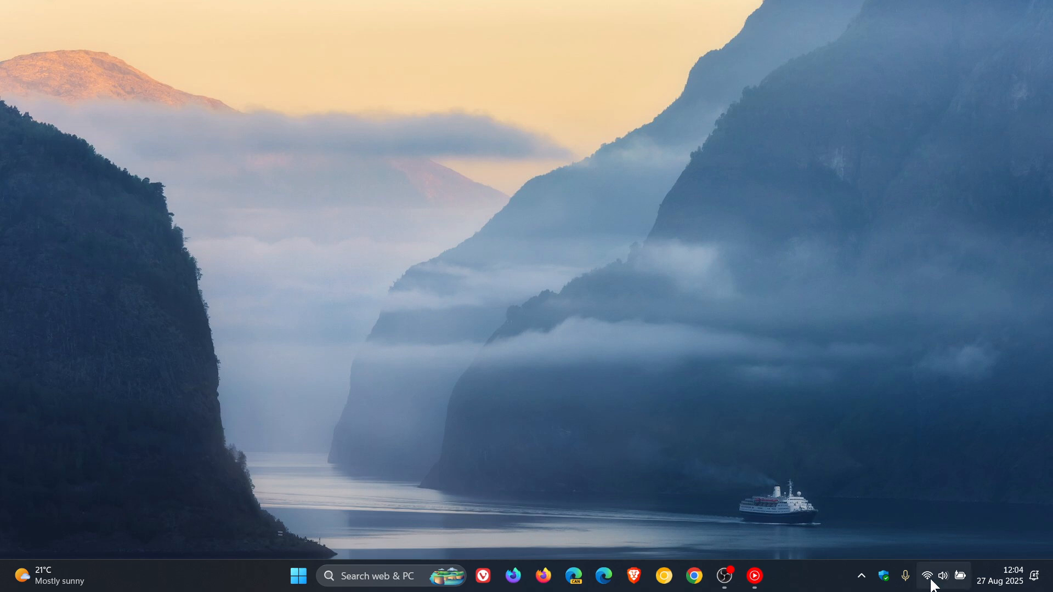
pyautogui.moveTo(927, 575)
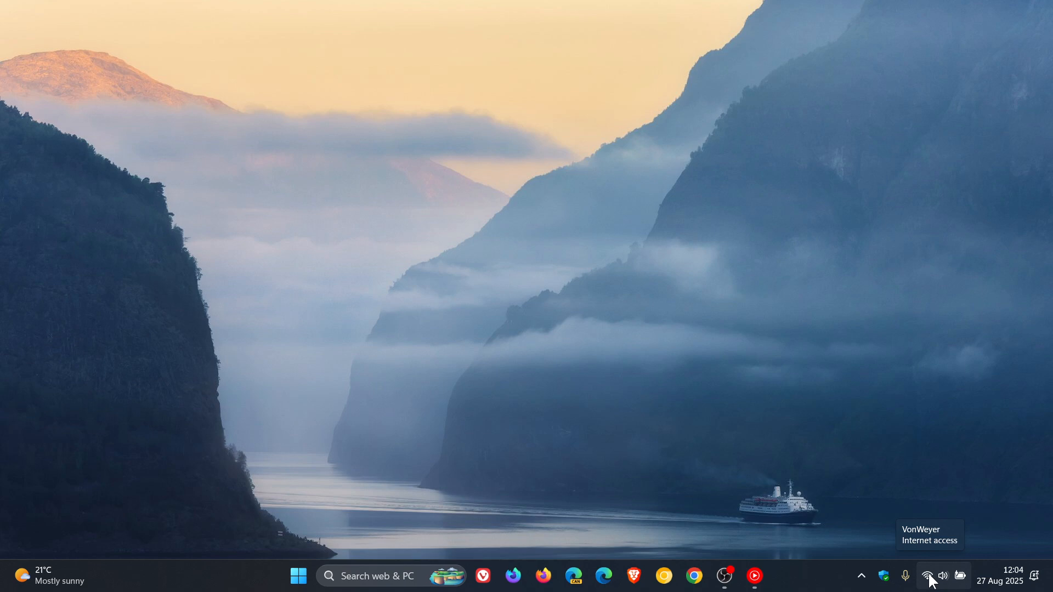
pyautogui.moveTo(693, 276)
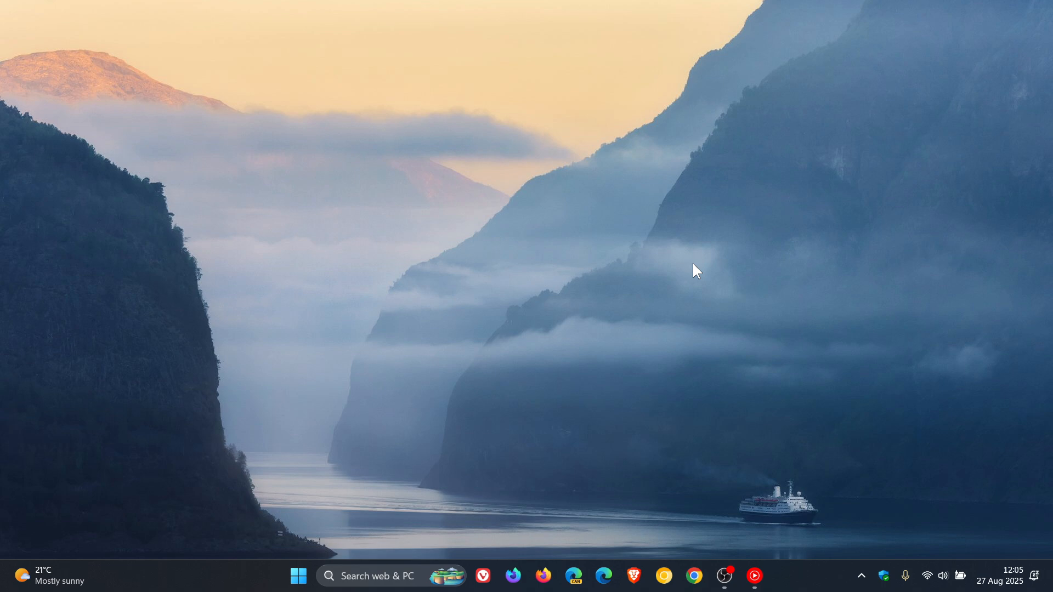
pyautogui.moveTo(775, 295)
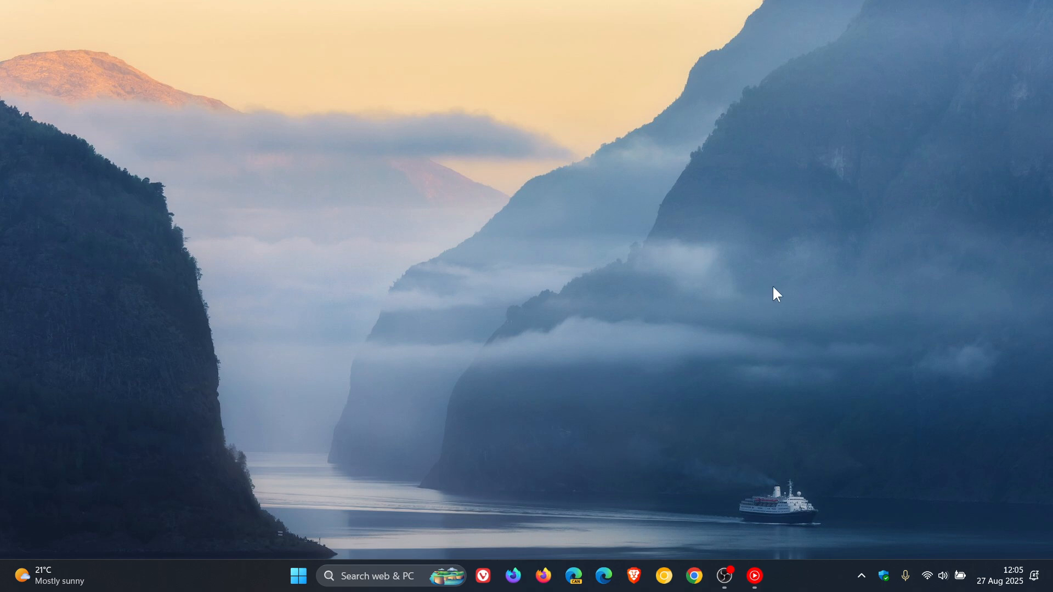